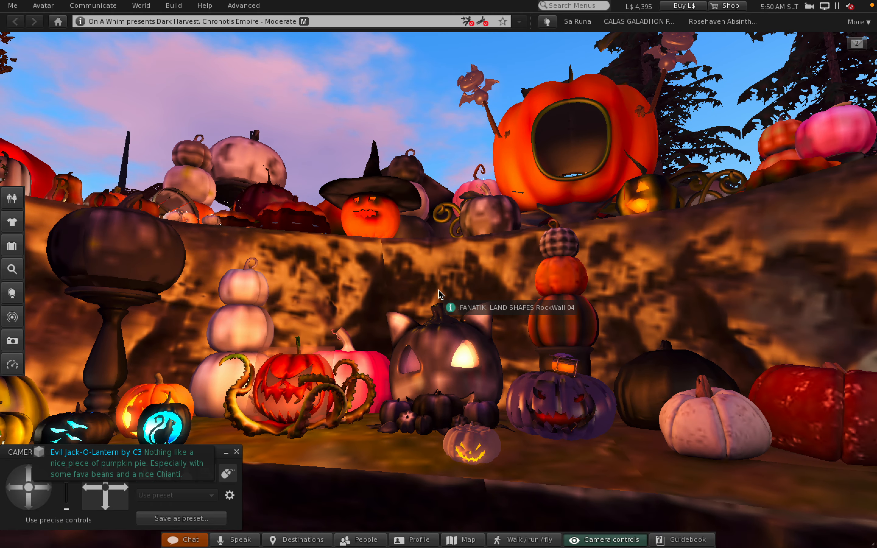
mouse_move(20, 492)
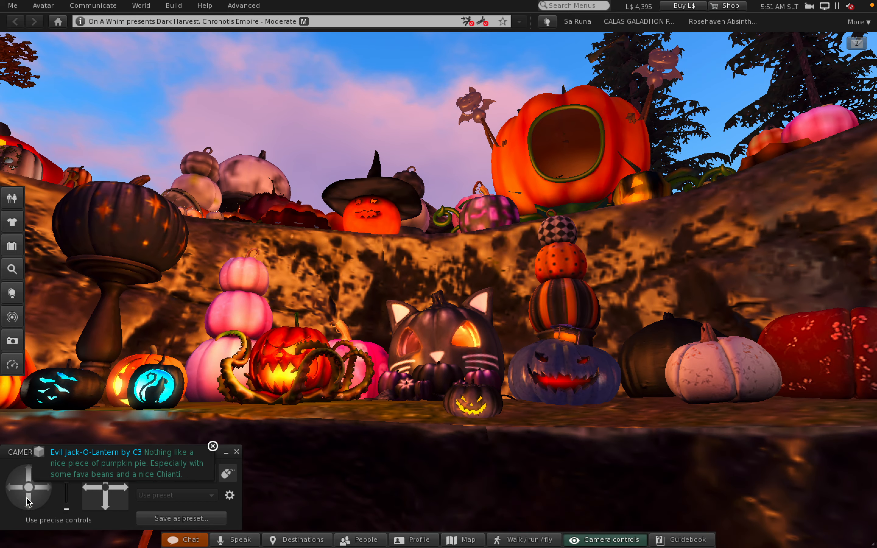
mouse_move(27, 481)
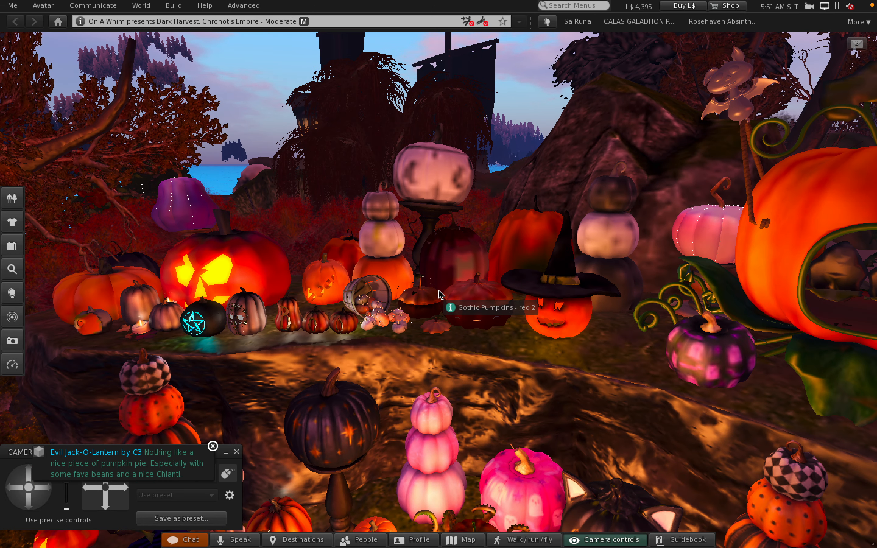
mouse_move(687, 343)
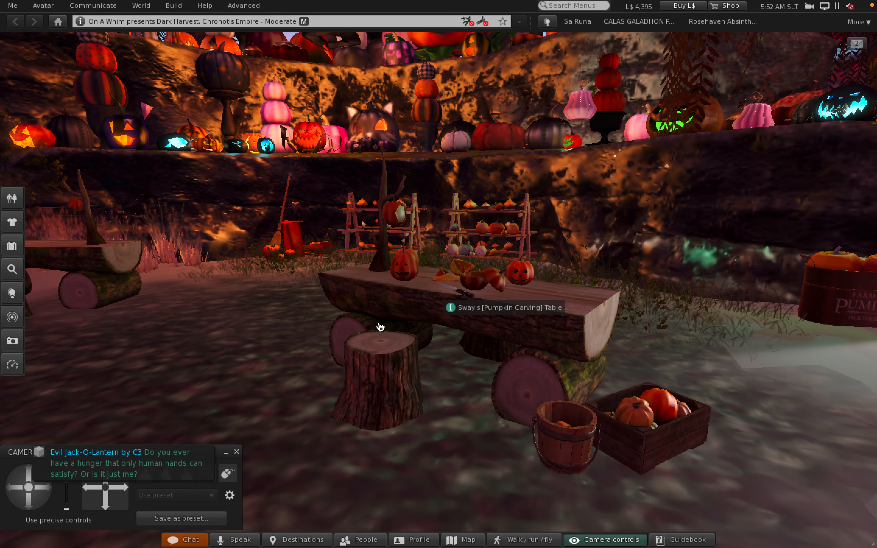
Sit the avatar on the stump seat beside the carving table via its Sit here action
right_click(380, 327)
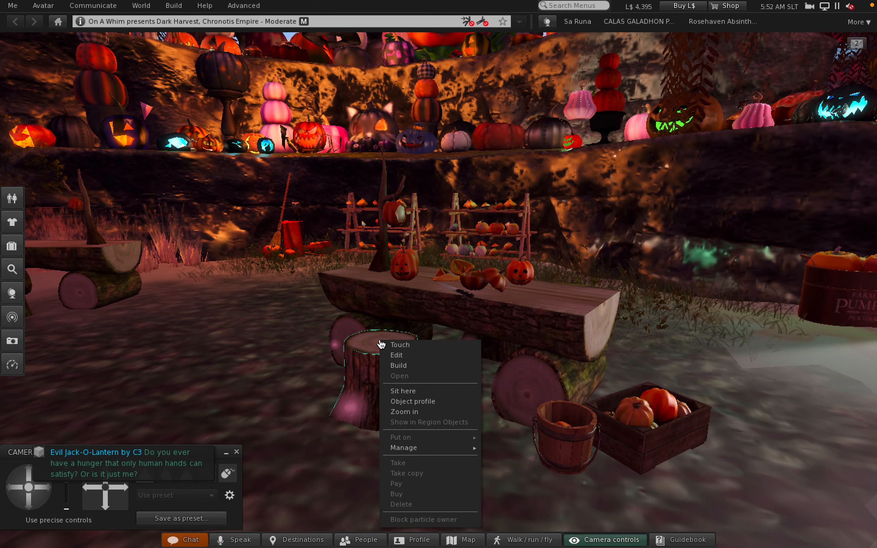
click(402, 390)
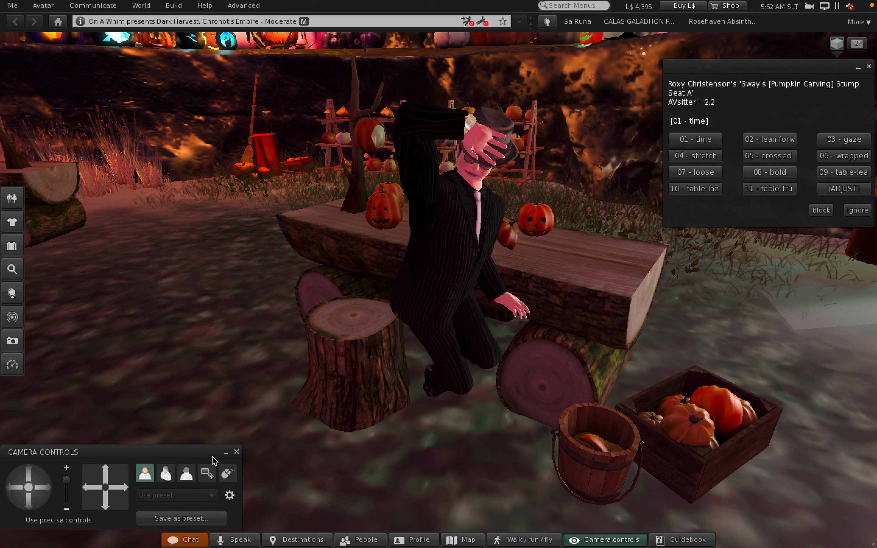
click(186, 474)
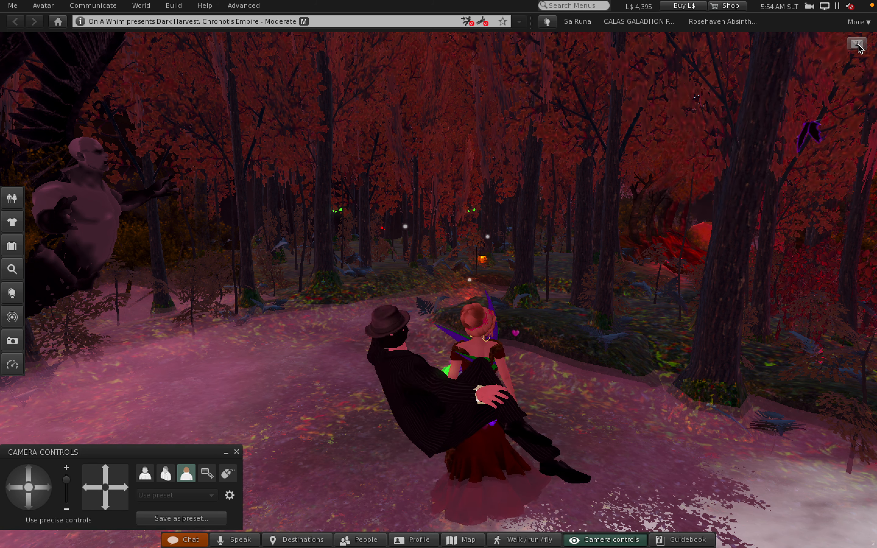
Show the Notifications panel from the envelope icon and switch its tab
click(857, 44)
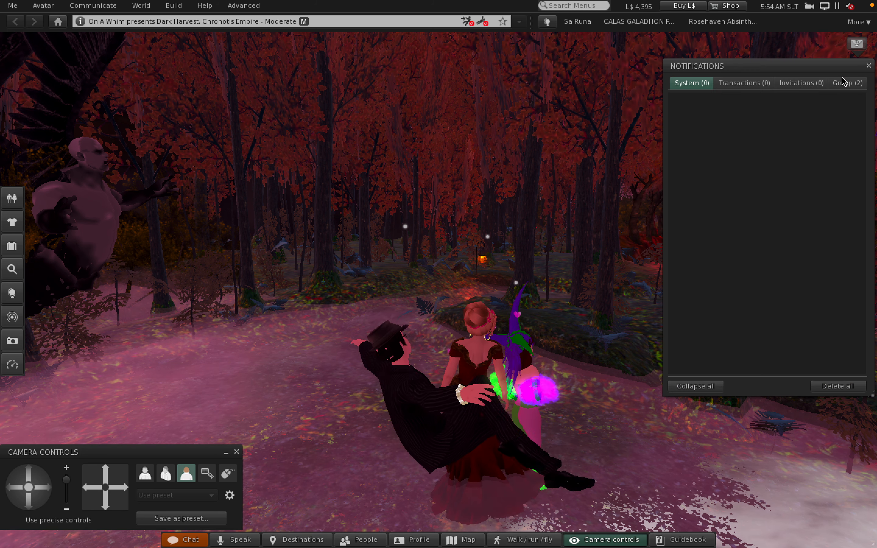
click(848, 83)
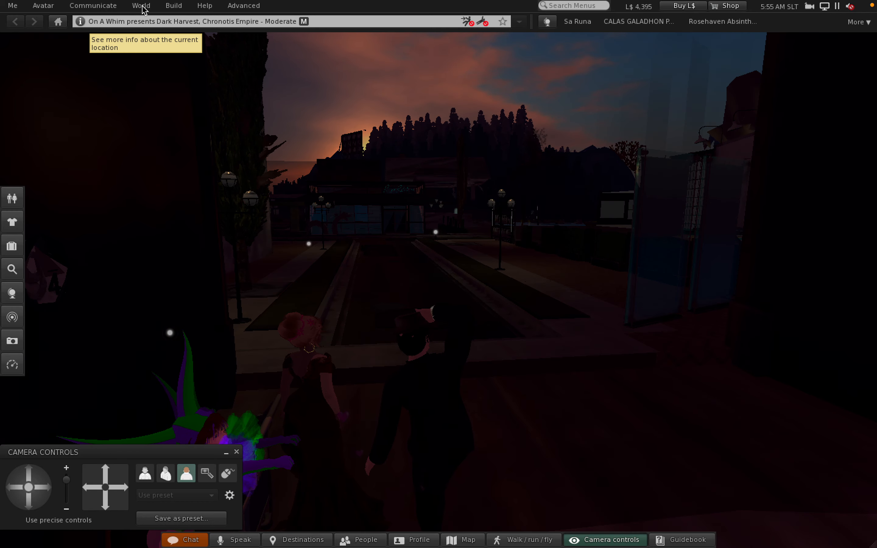
Bring up the World menu to reach the Environment lighting presets
click(142, 6)
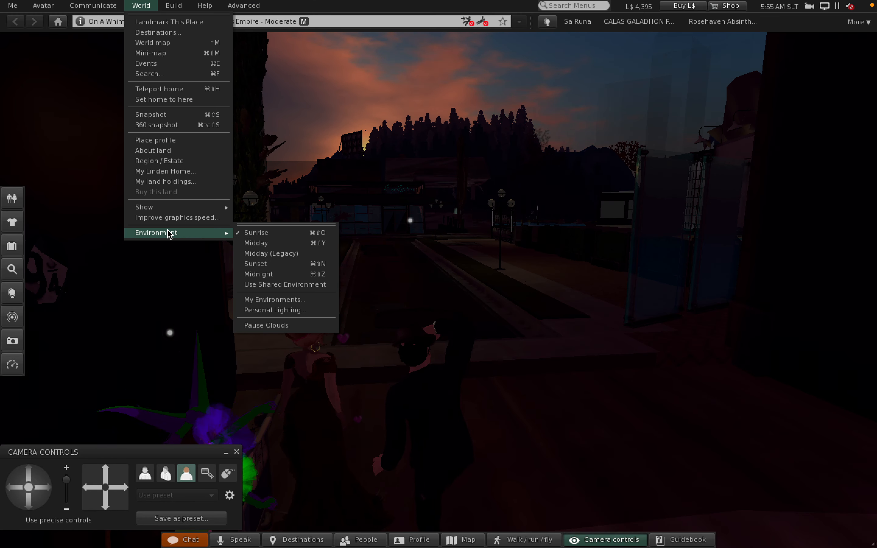
mouse_move(256, 243)
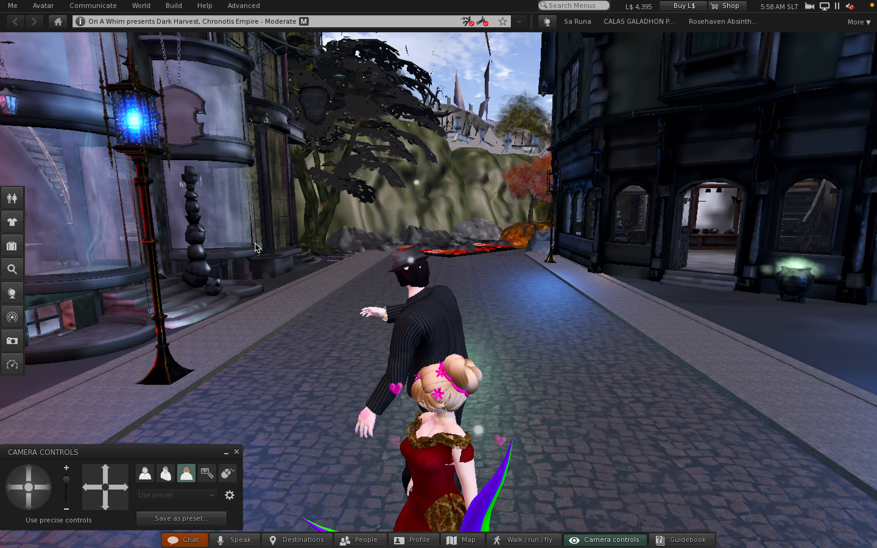
Switch the camera to the front-view preset facing the two avatars
click(144, 472)
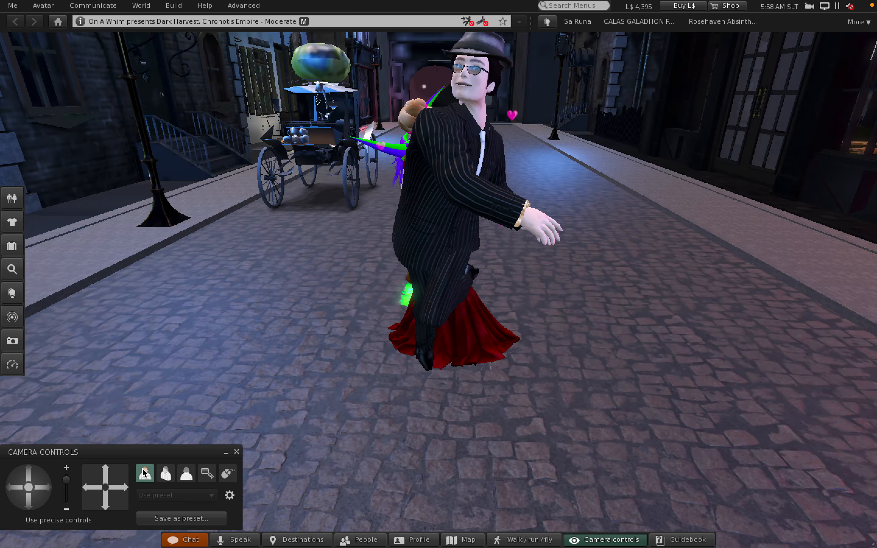